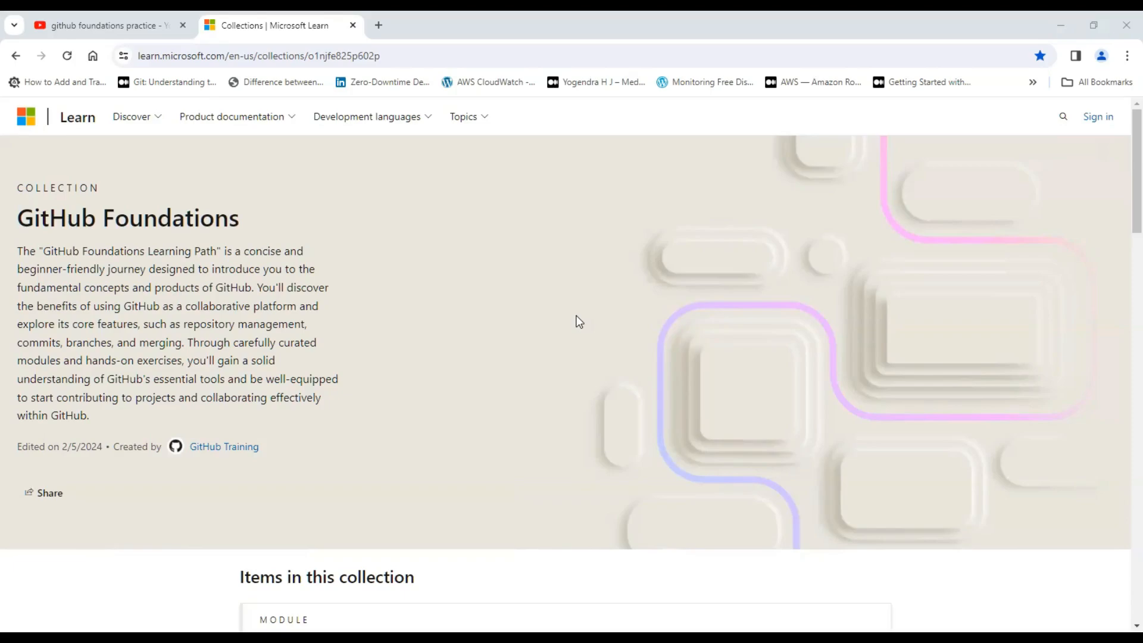
{"action": "mouse_move", "coordinate": [655, 309]}
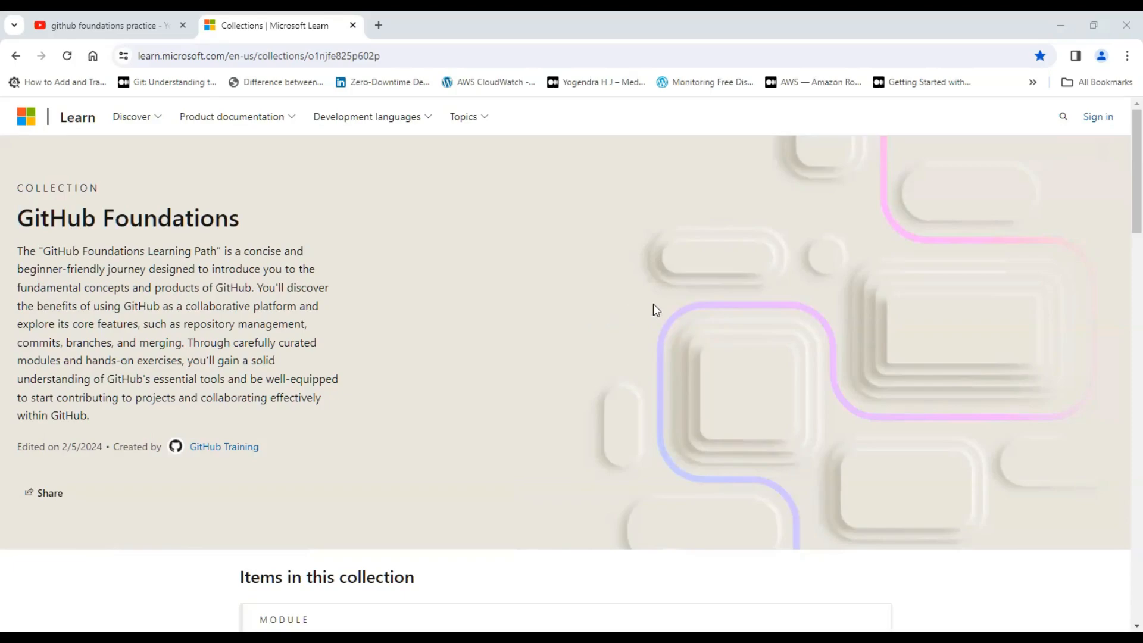
Open the Code with GitHub Codespaces module and scroll through its seven units.
{"action": "scroll", "scroll_direction": "down", "scroll_amount": 3}
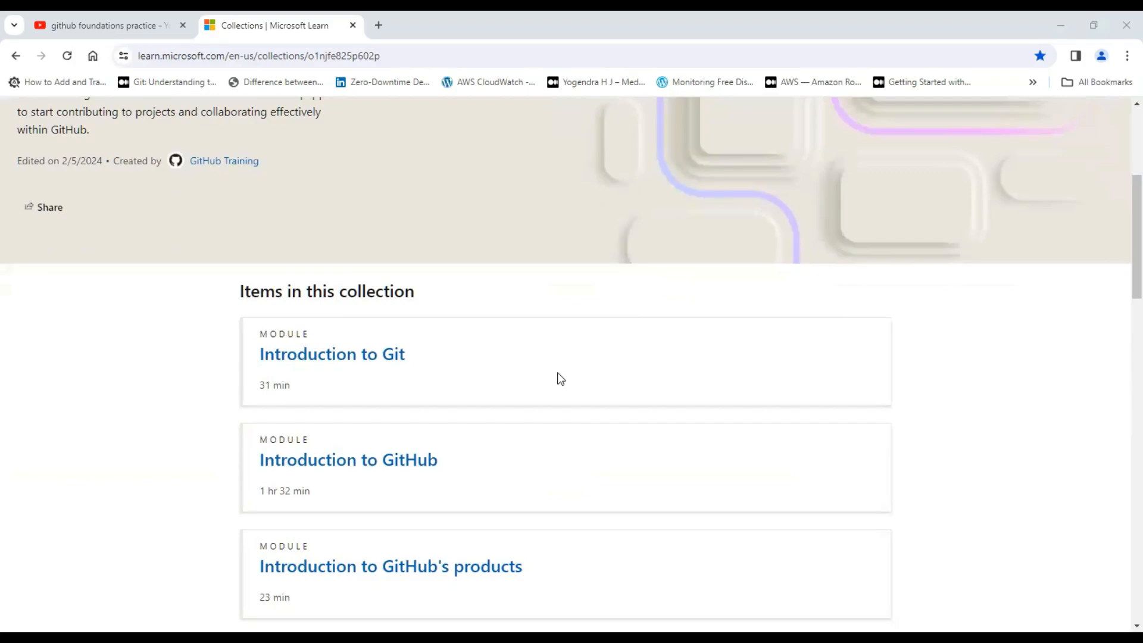
{"action": "scroll", "scroll_direction": "down", "scroll_amount": 3}
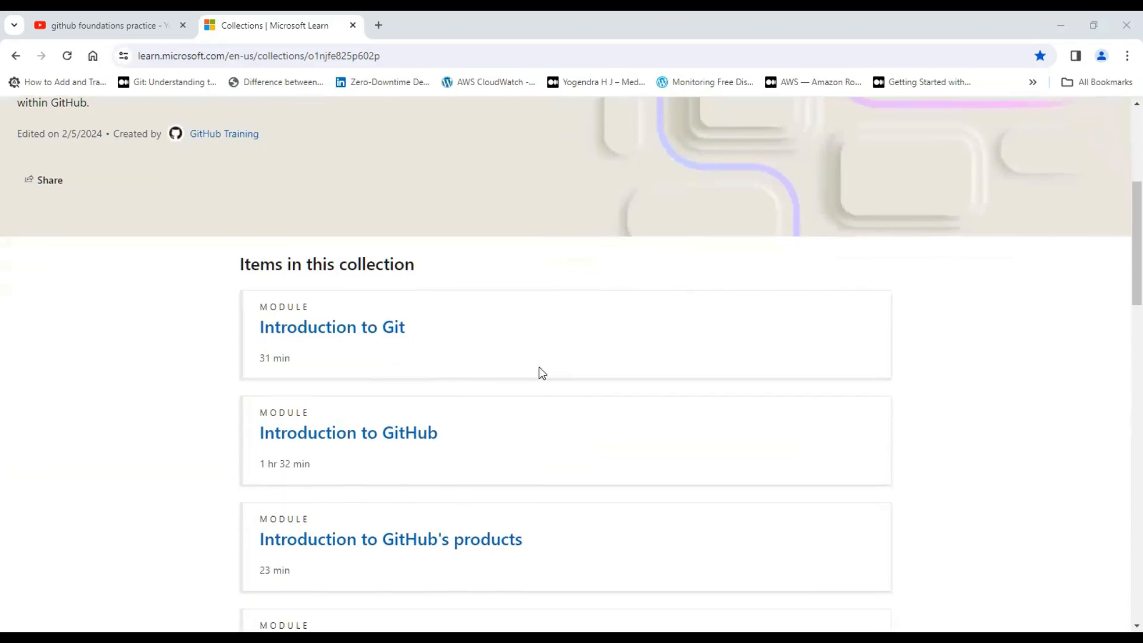
{"action": "scroll", "scroll_direction": "down", "scroll_amount": 3}
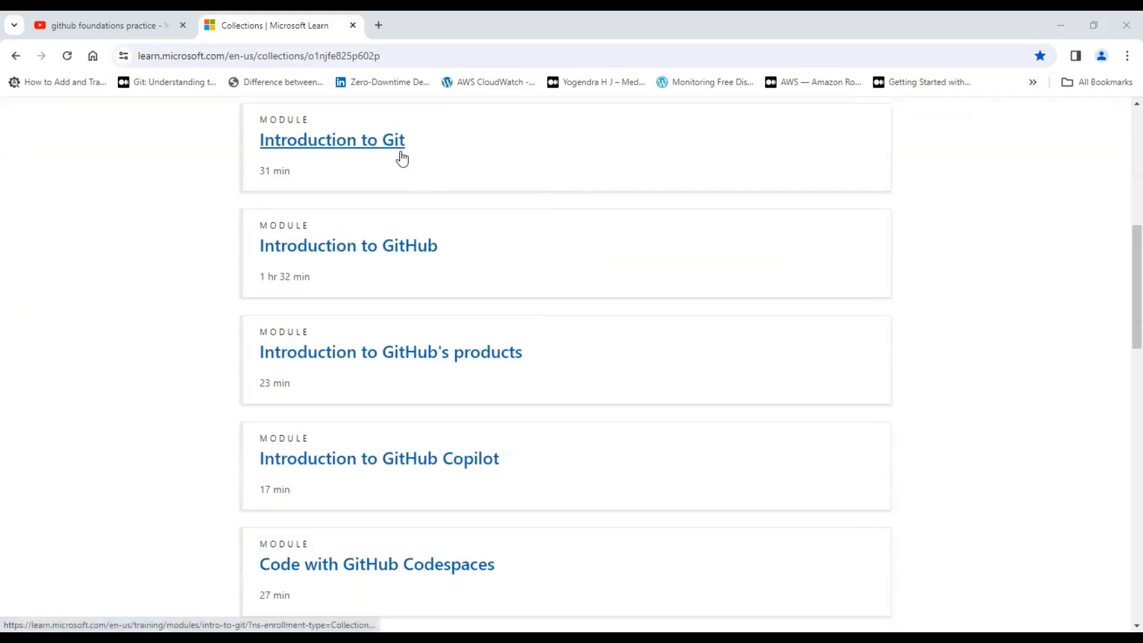
{"action": "mouse_move", "coordinate": [393, 316]}
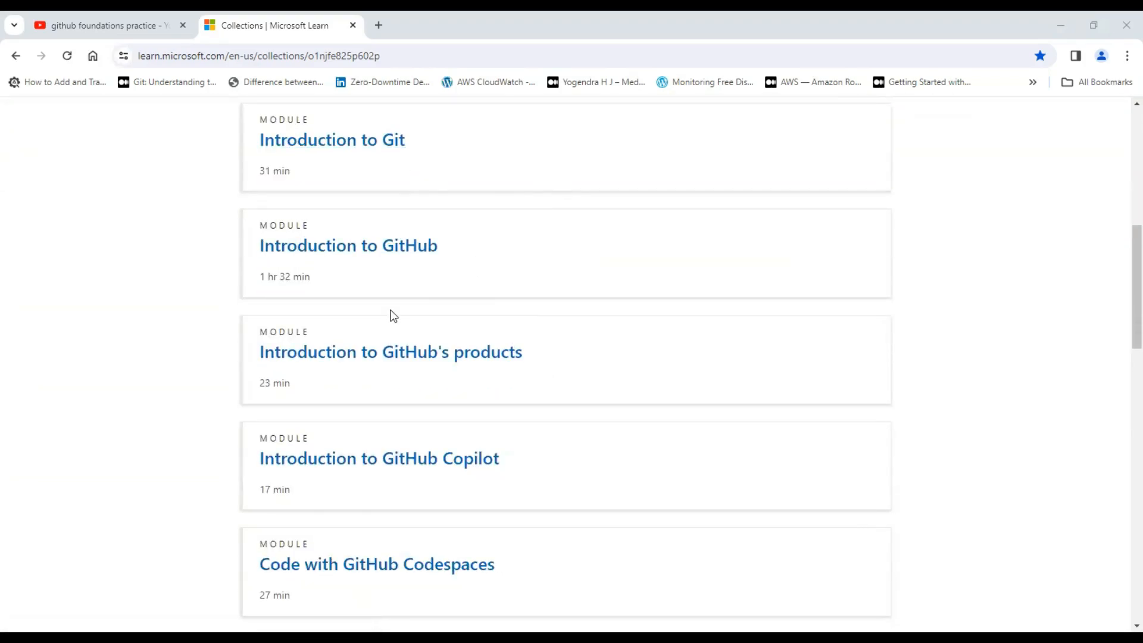
{"action": "scroll", "scroll_direction": "down", "scroll_amount": 3}
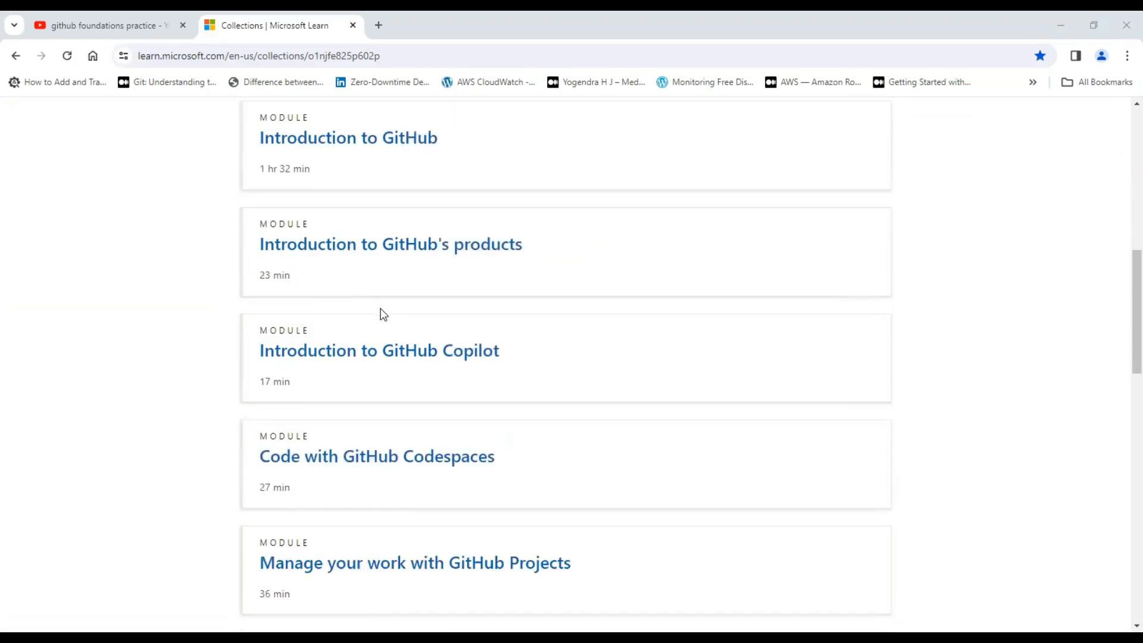
{"action": "left_click", "coordinate": [376, 455]}
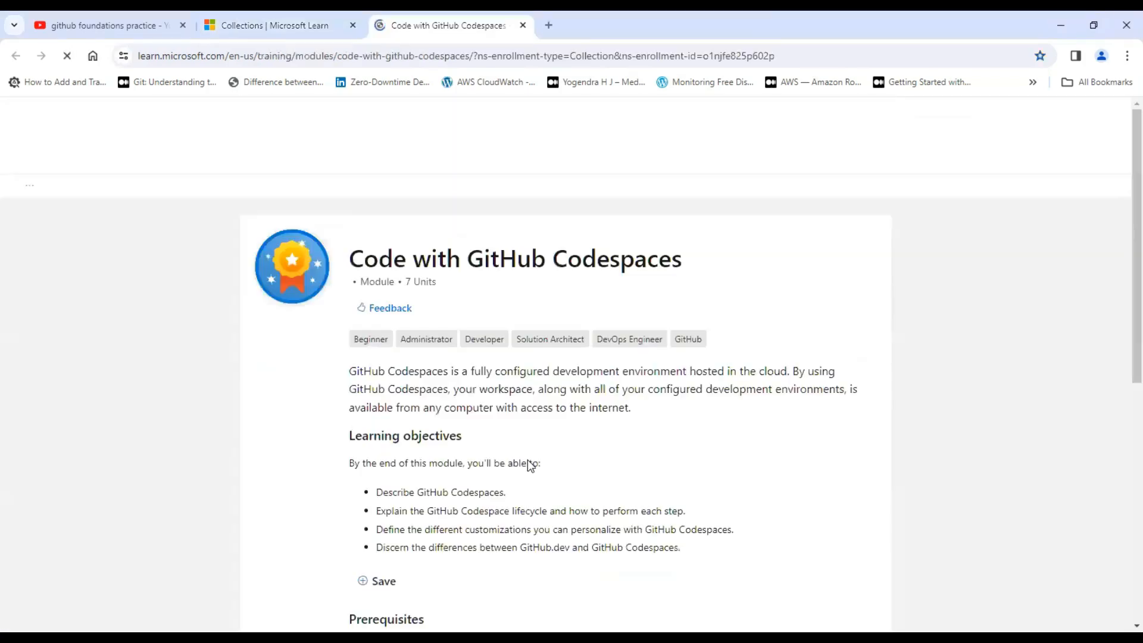
{"action": "scroll", "scroll_direction": "down", "scroll_amount": 3}
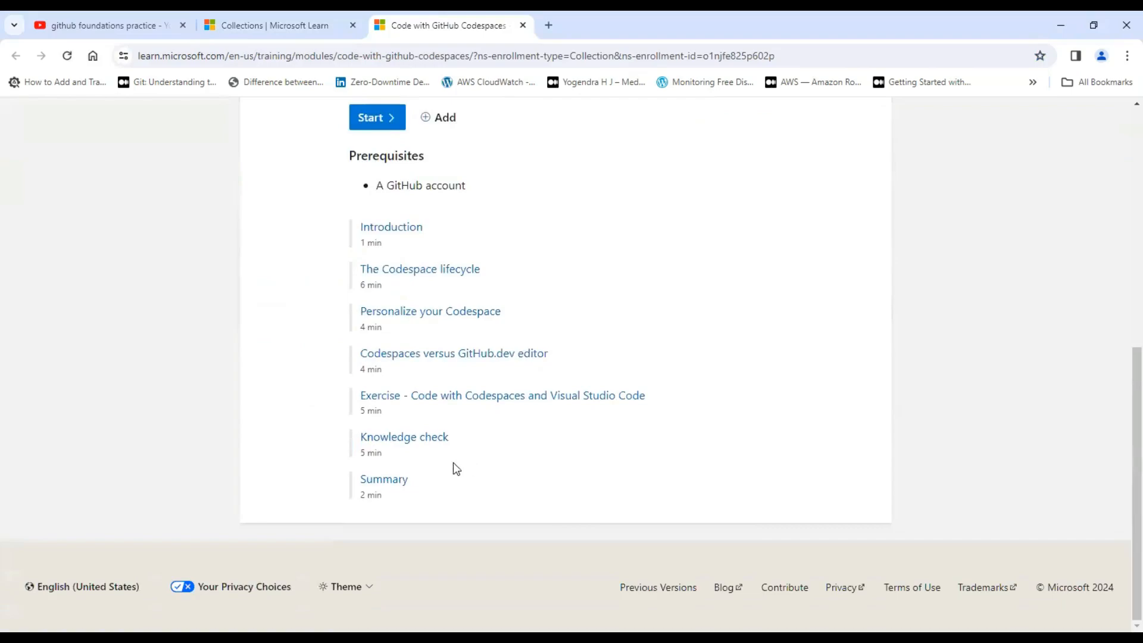
{"action": "mouse_move", "coordinate": [480, 465]}
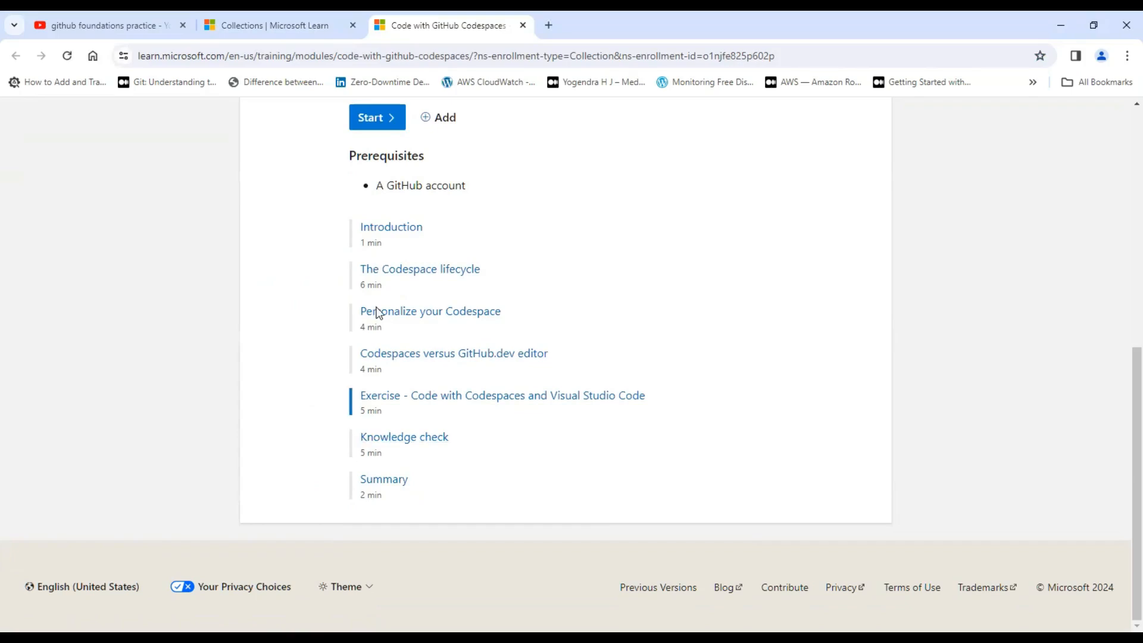
Back in YouTube results, expand the freeCodeCamp GitHub Foundations course chapters and browse them.
{"action": "left_click", "coordinate": [102, 25]}
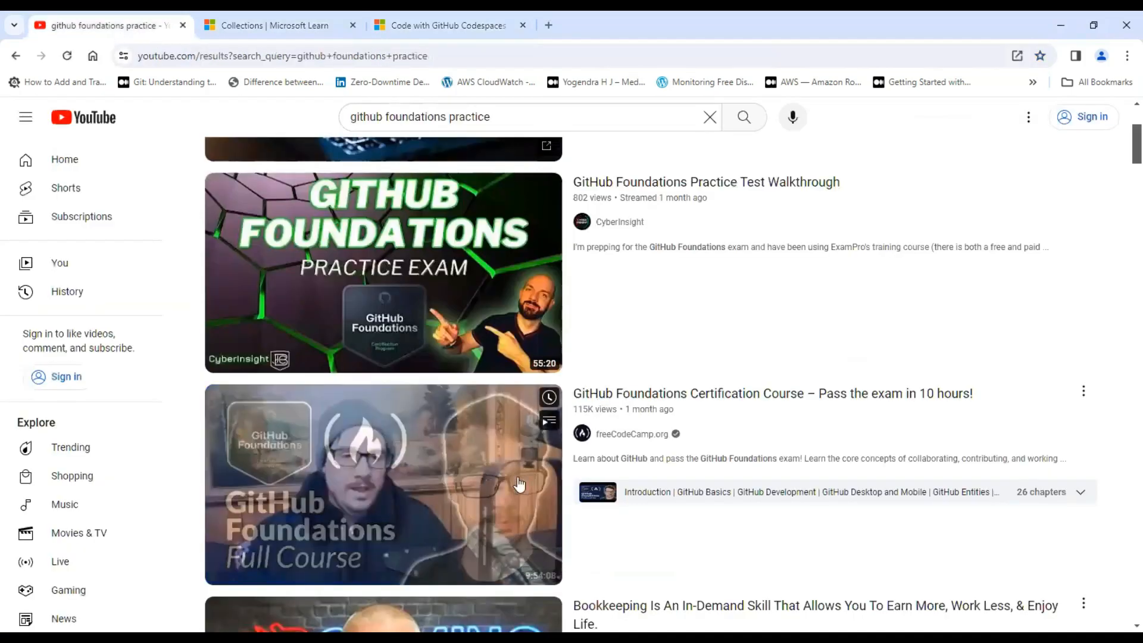
{"action": "scroll", "scroll_direction": "down", "scroll_amount": 3}
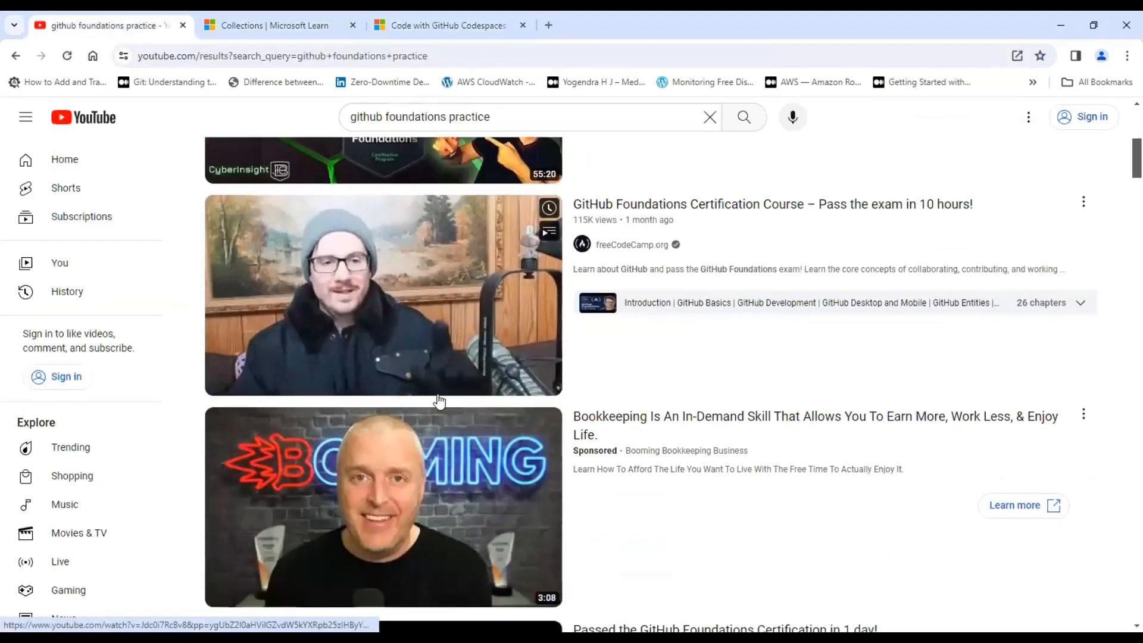
{"action": "scroll", "scroll_direction": "down", "scroll_amount": 3}
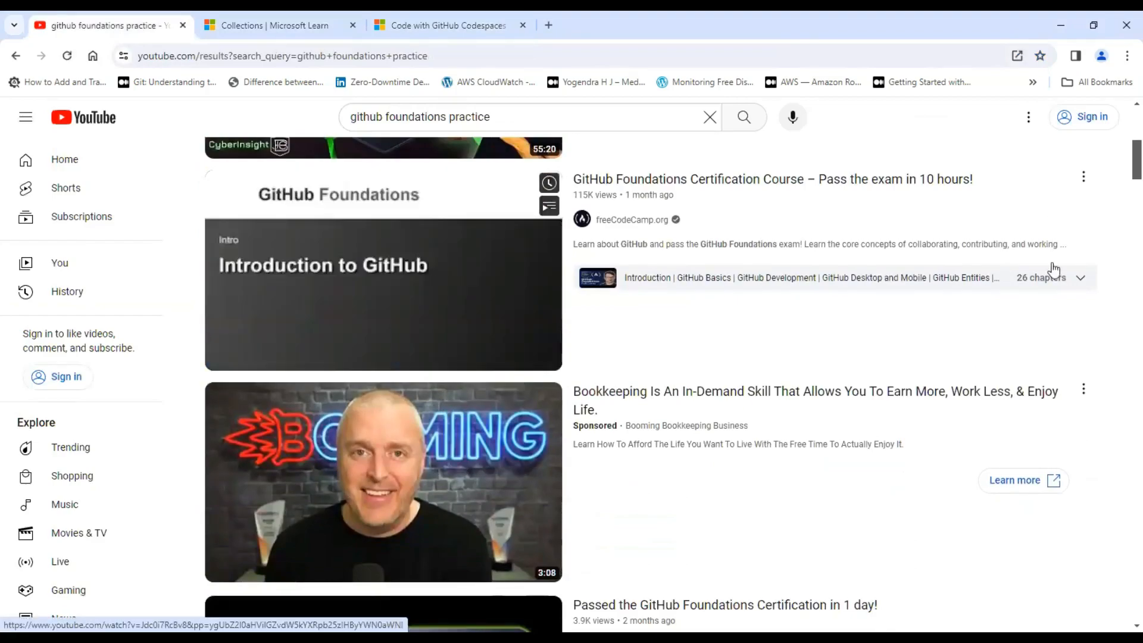
{"action": "left_click", "coordinate": [1080, 278]}
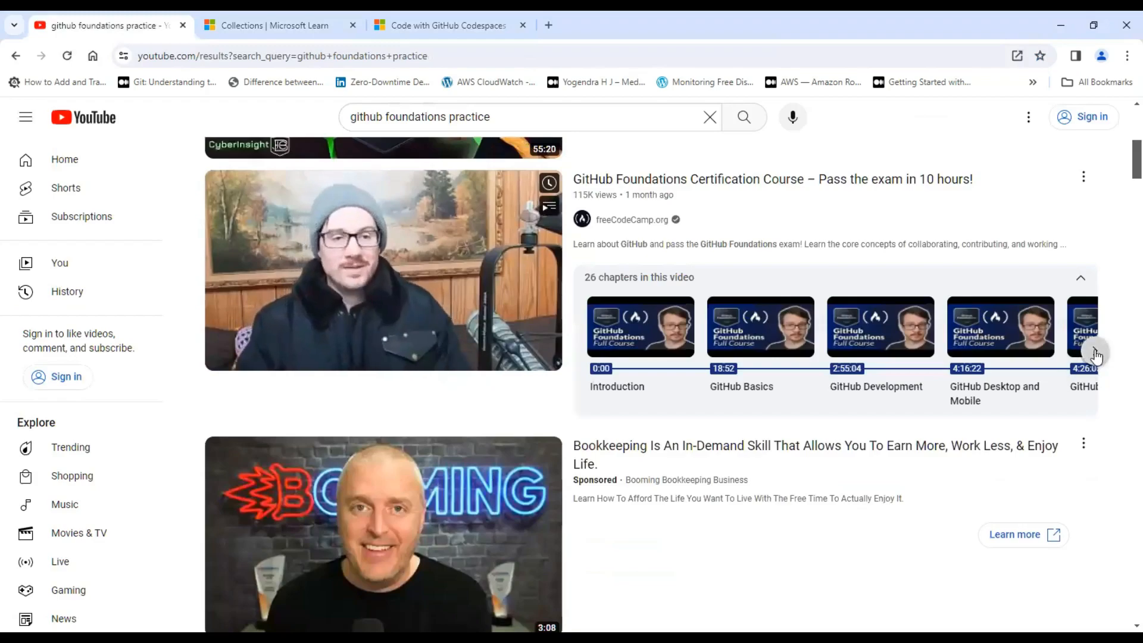
{"action": "left_click", "coordinate": [1098, 355]}
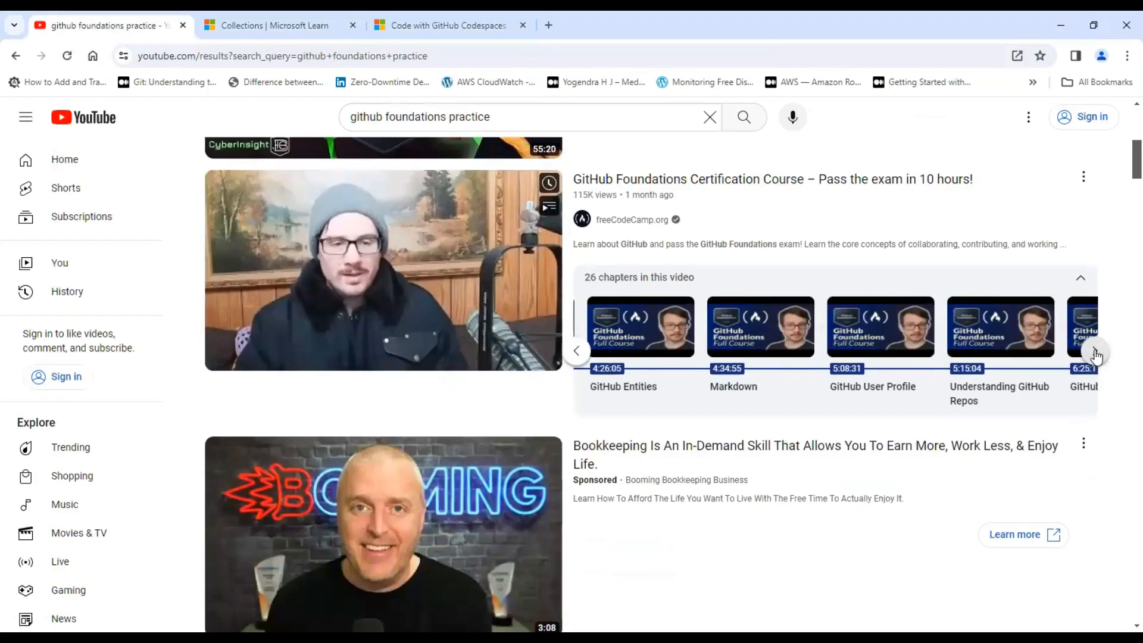
{"action": "mouse_move", "coordinate": [382, 270]}
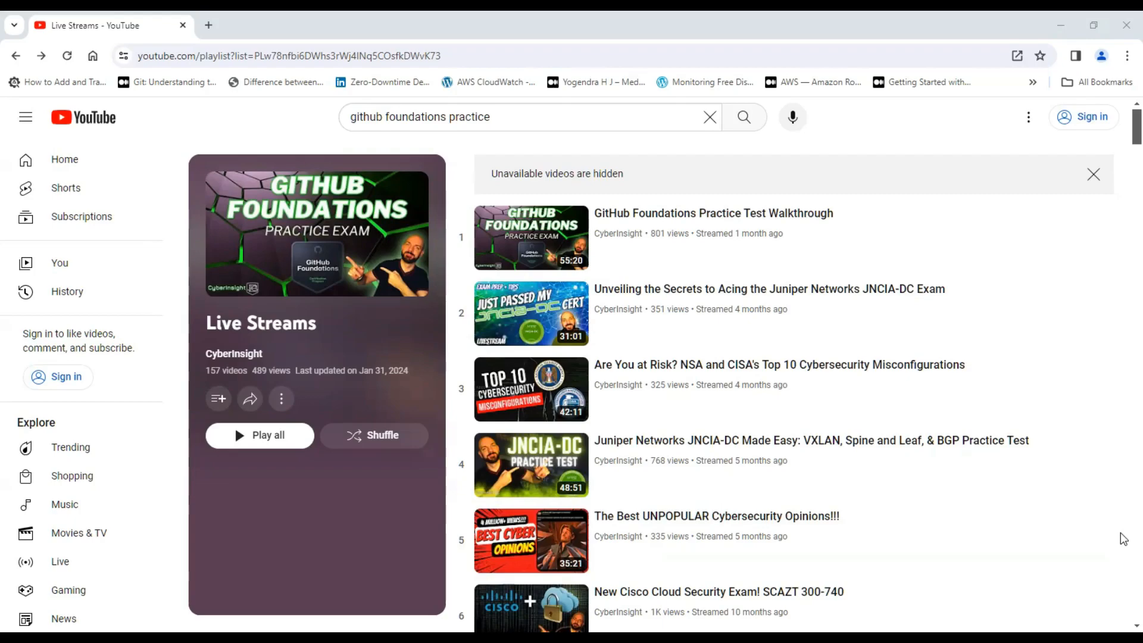
{"action": "mouse_move", "coordinate": [541, 189]}
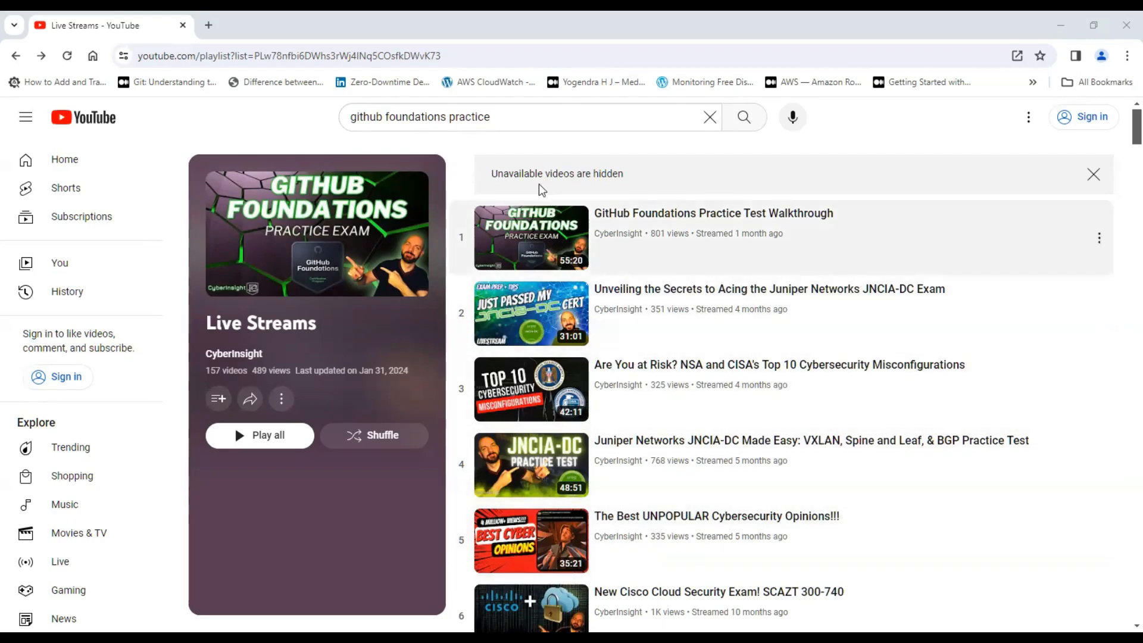
{"action": "mouse_move", "coordinate": [598, 253]}
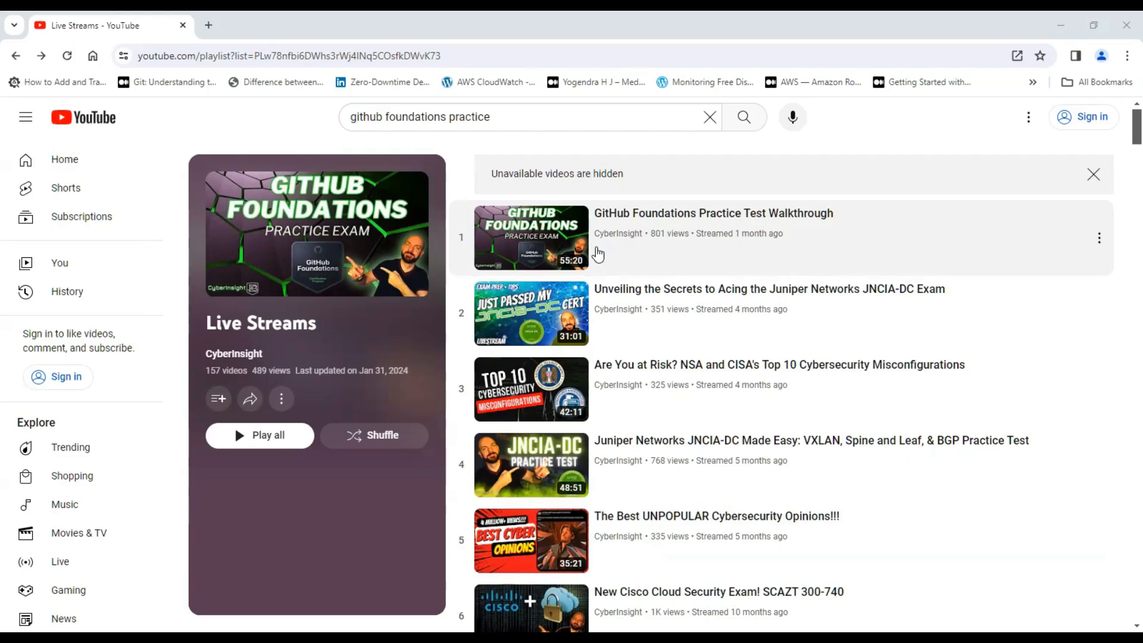
{"action": "mouse_move", "coordinate": [669, 376]}
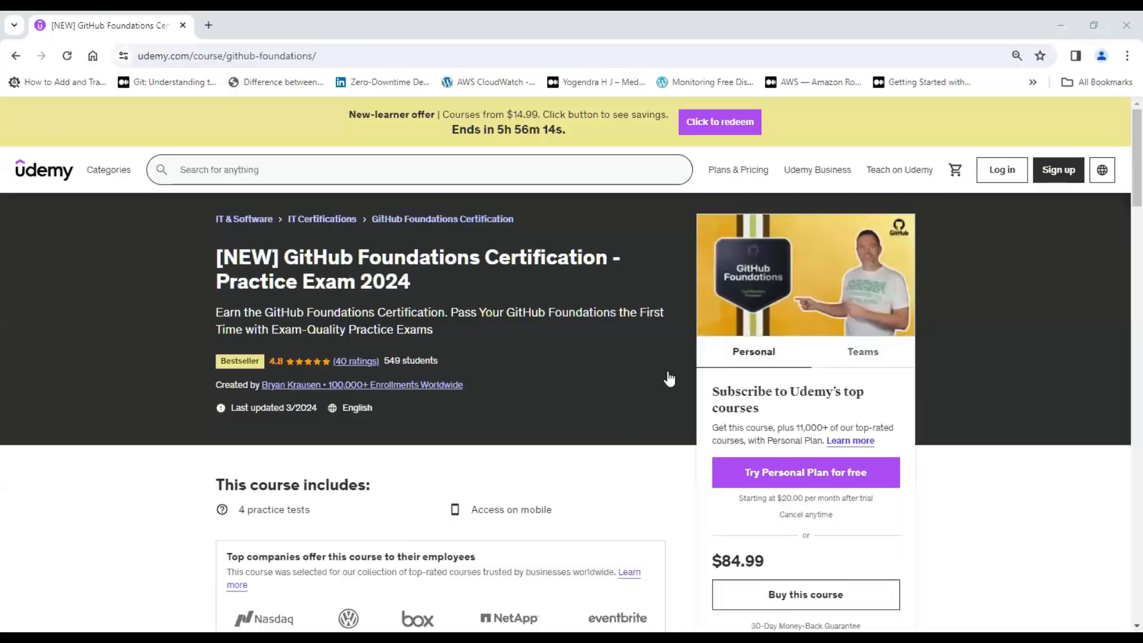
{"action": "mouse_move", "coordinate": [634, 462]}
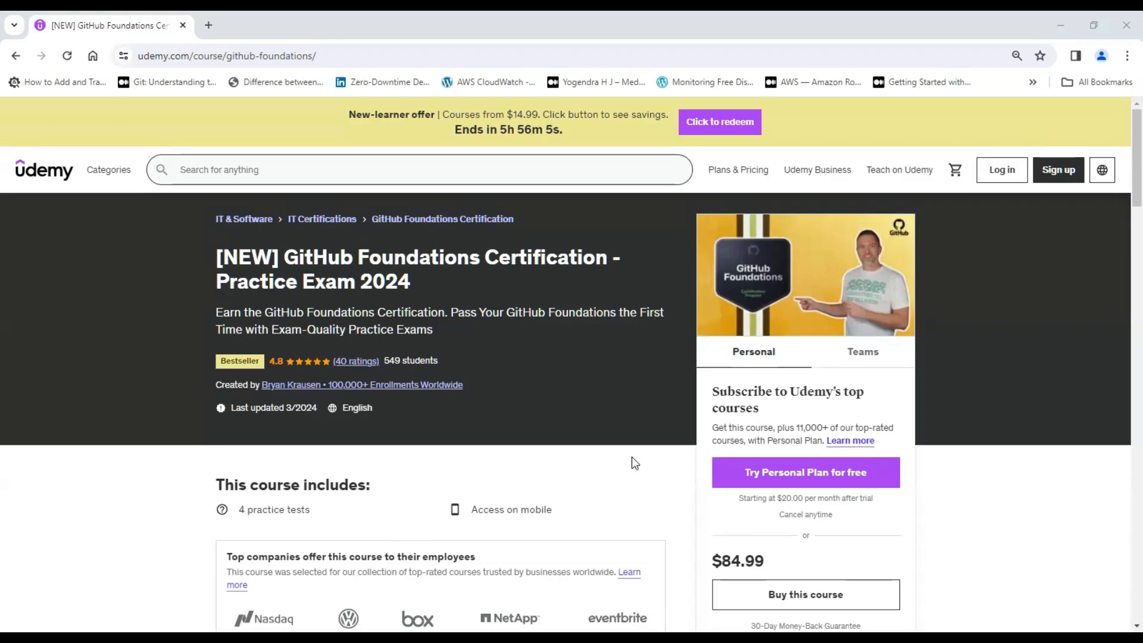
Scroll to the Udemy course's four 60-question practice tests, then back to the top.
{"action": "scroll", "scroll_direction": "down", "scroll_amount": 3}
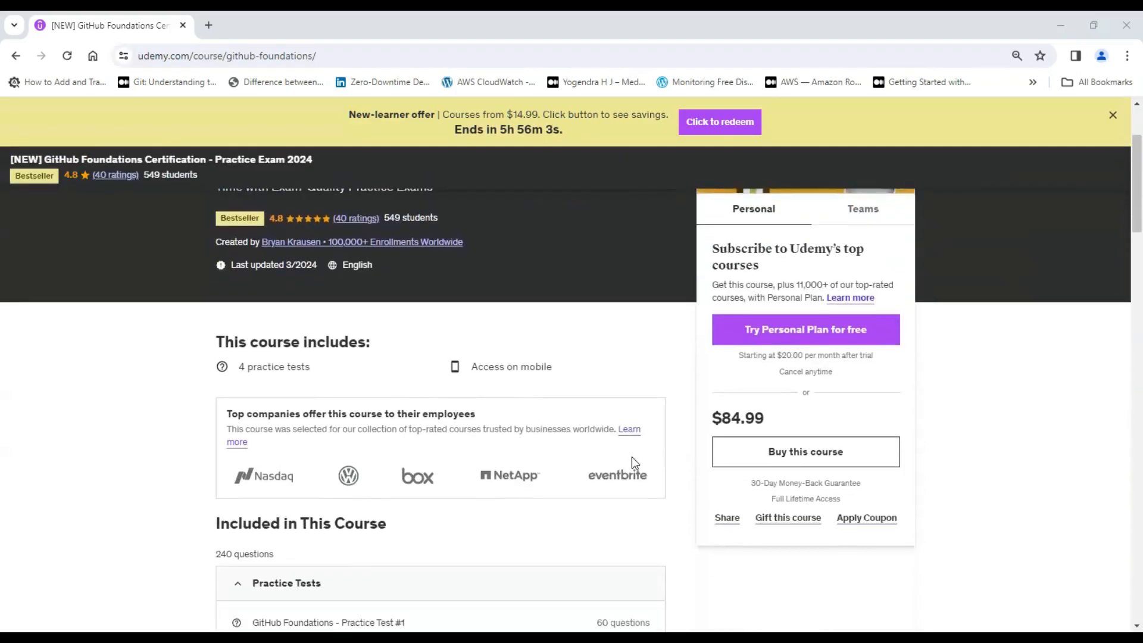
{"action": "scroll", "scroll_direction": "down", "scroll_amount": 3}
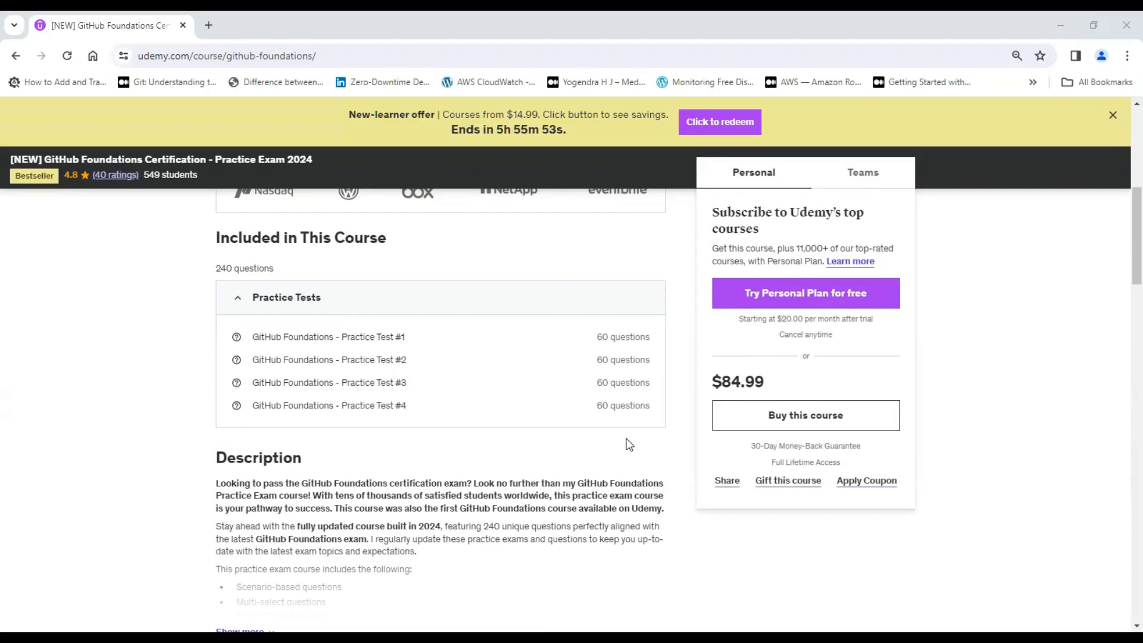
{"action": "scroll", "scroll_direction": "up", "scroll_amount": 3}
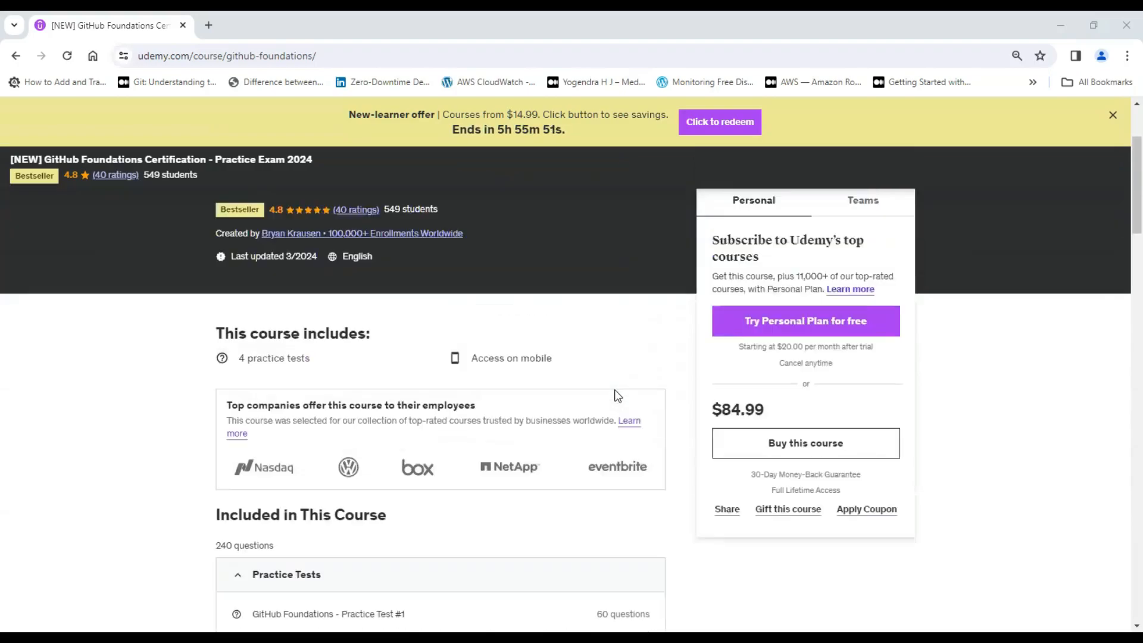
{"action": "scroll", "scroll_direction": "up", "scroll_amount": 3}
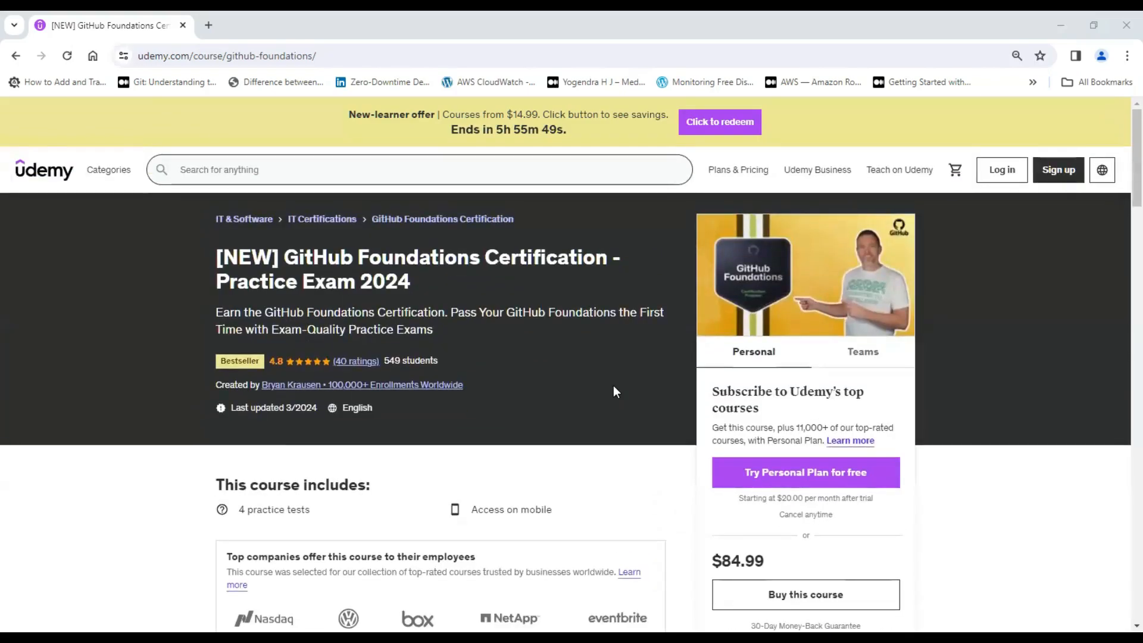